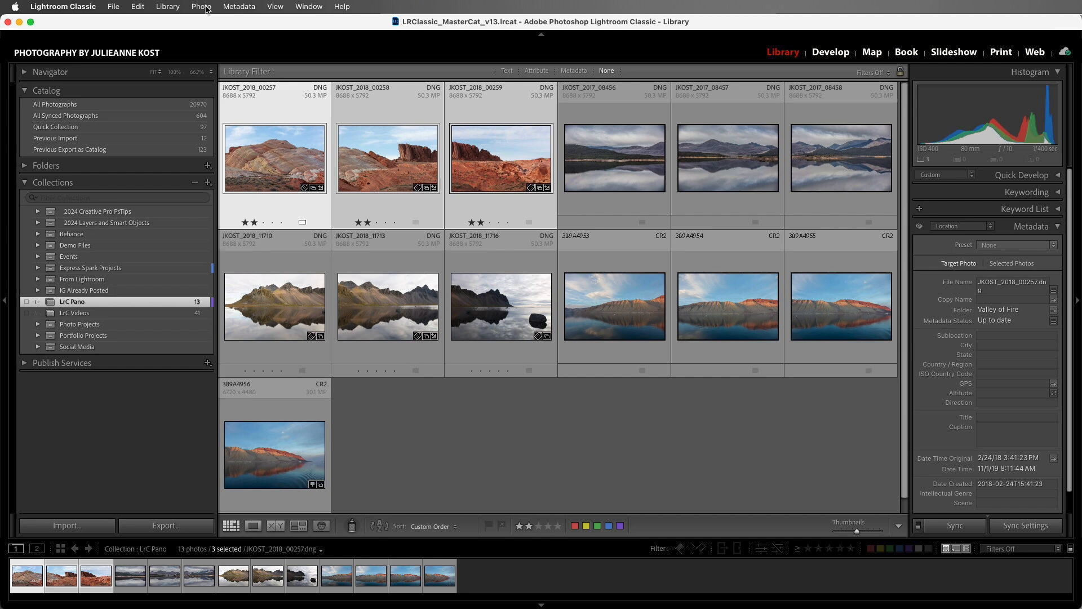
Open the Photo menu to show the Edit In options for the three desert photos.
click(201, 6)
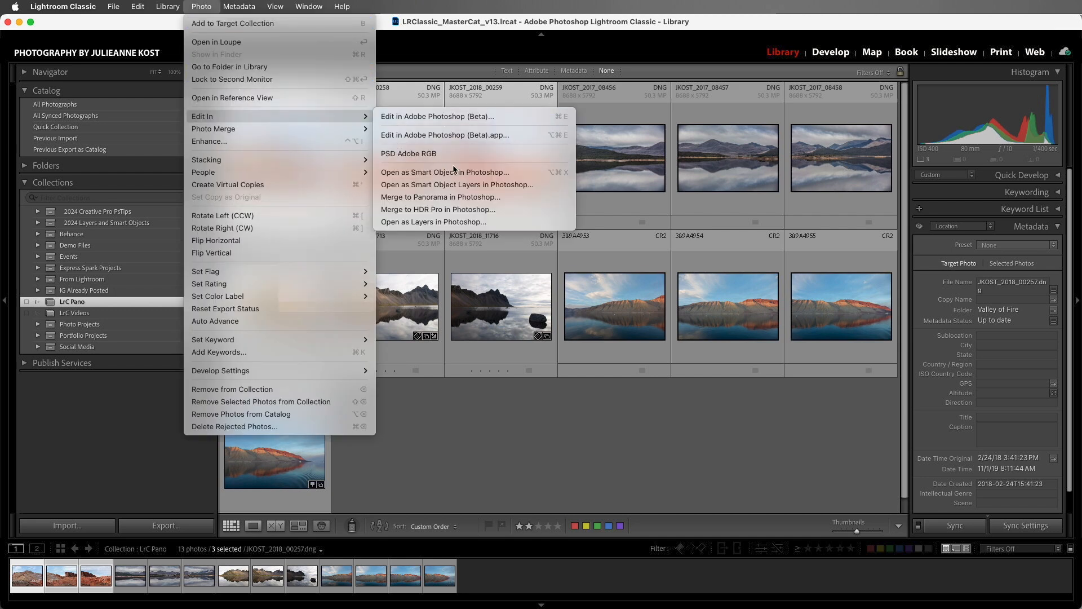
mouse_move(440, 197)
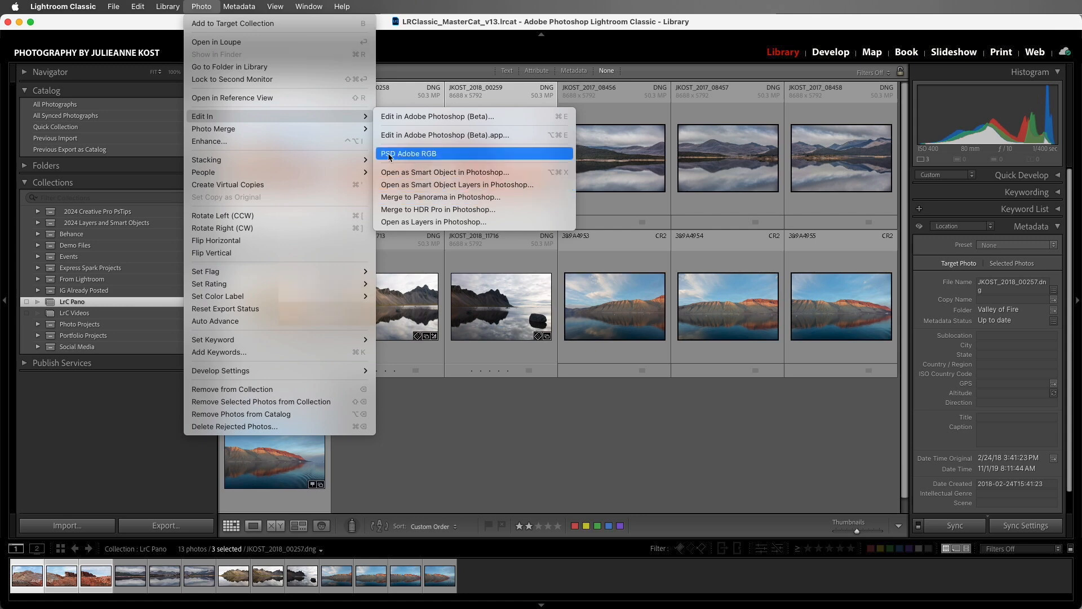
mouse_move(213, 128)
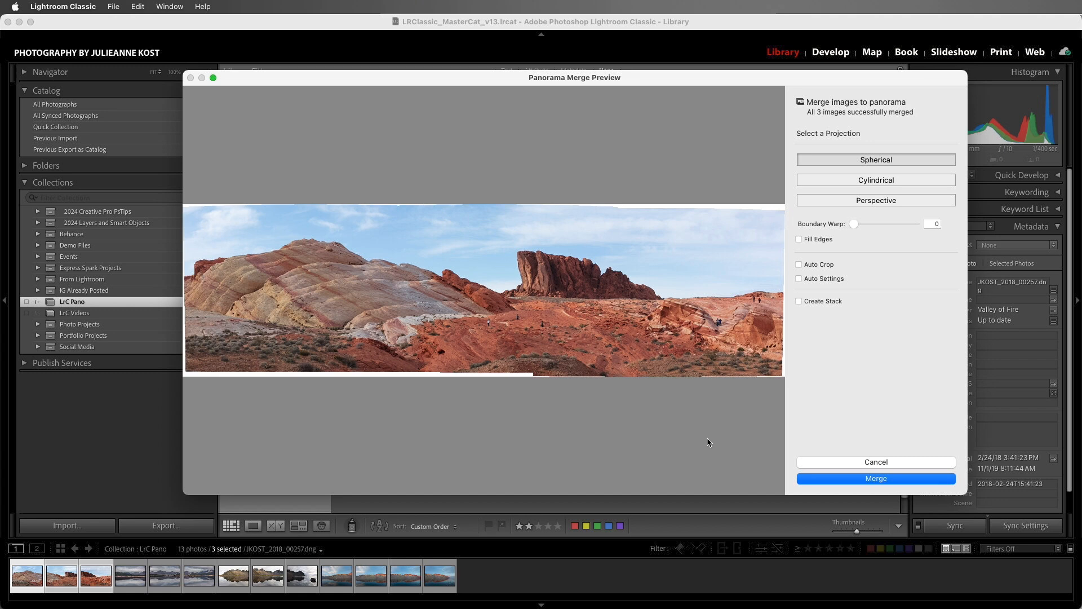
mouse_move(680, 425)
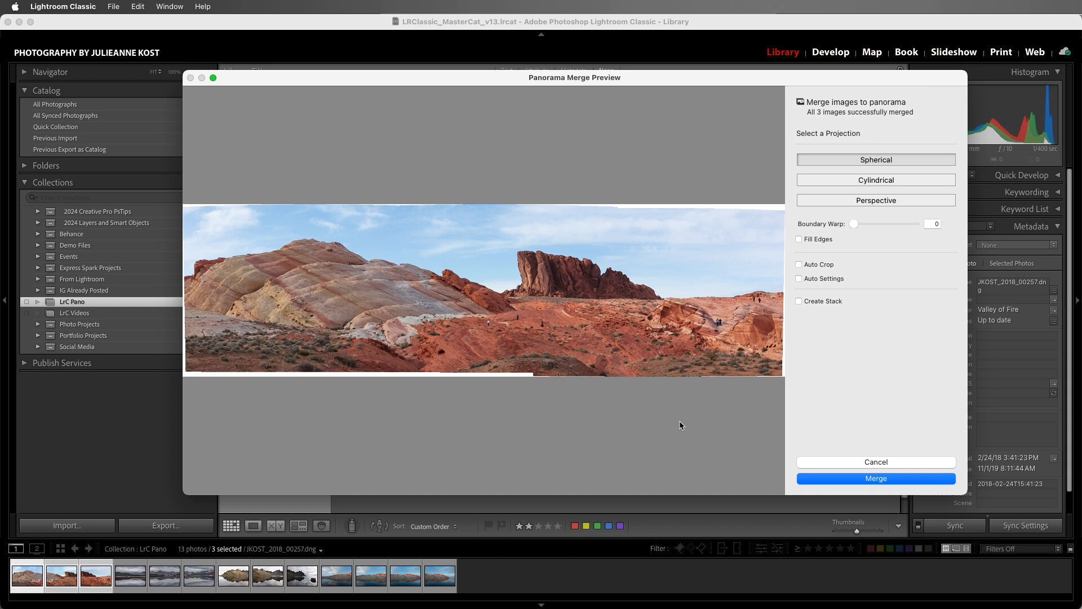
mouse_move(794, 165)
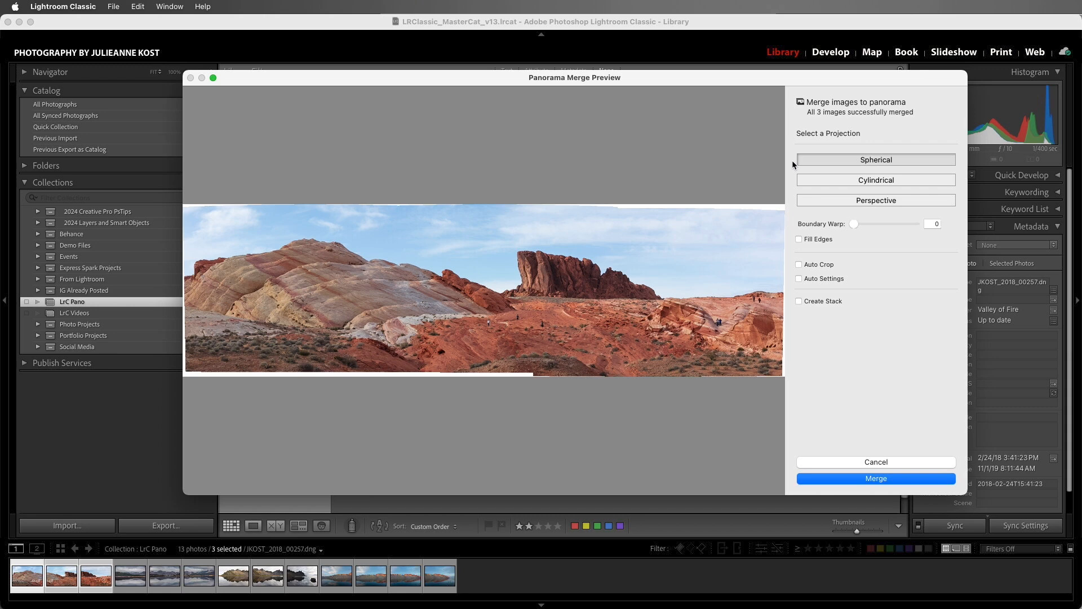
Switch the panorama preview projection from Spherical to Cylindrical.
click(877, 160)
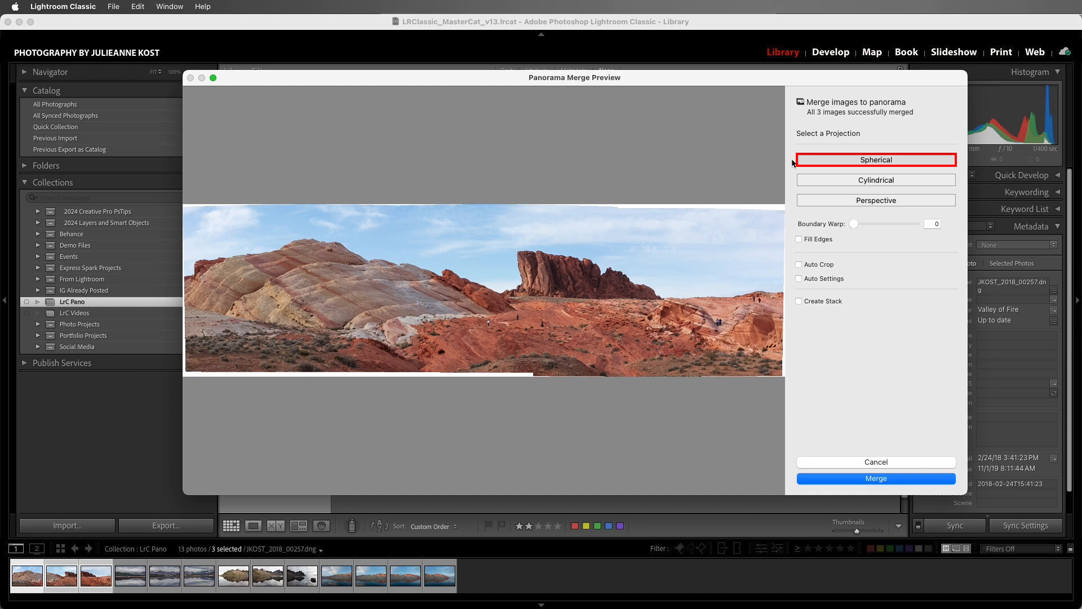
click(875, 179)
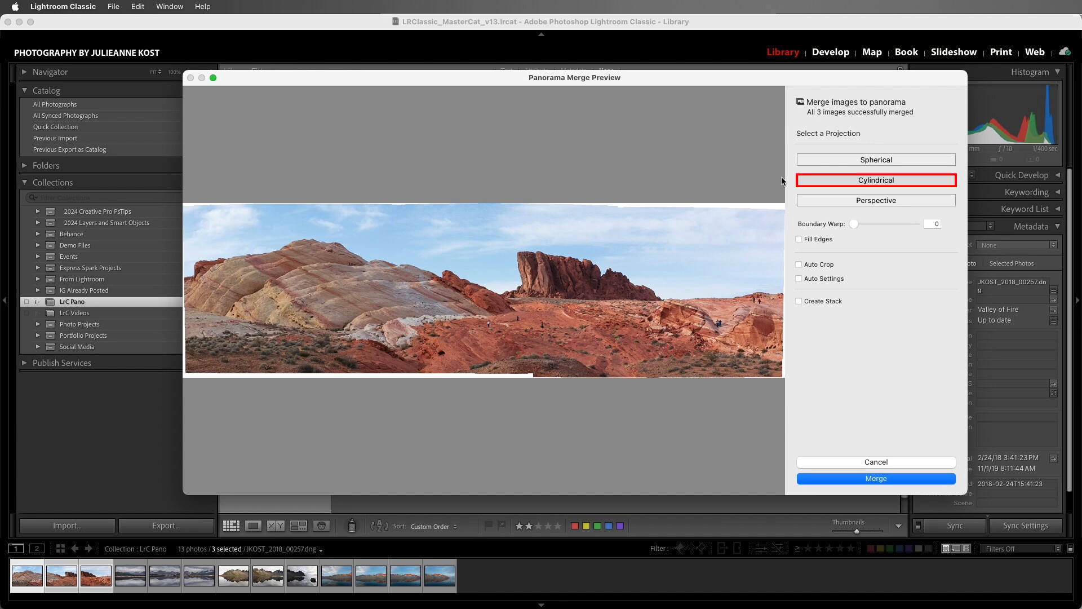
mouse_move(780, 181)
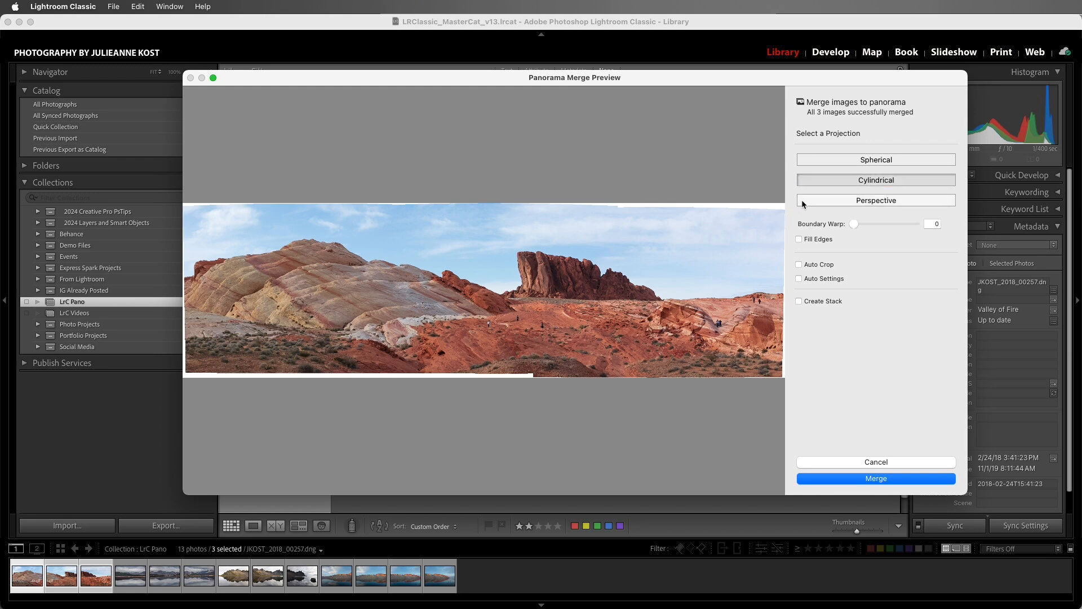
Select Perspective projection and inspect the preview's bowed, uneven edges.
click(876, 201)
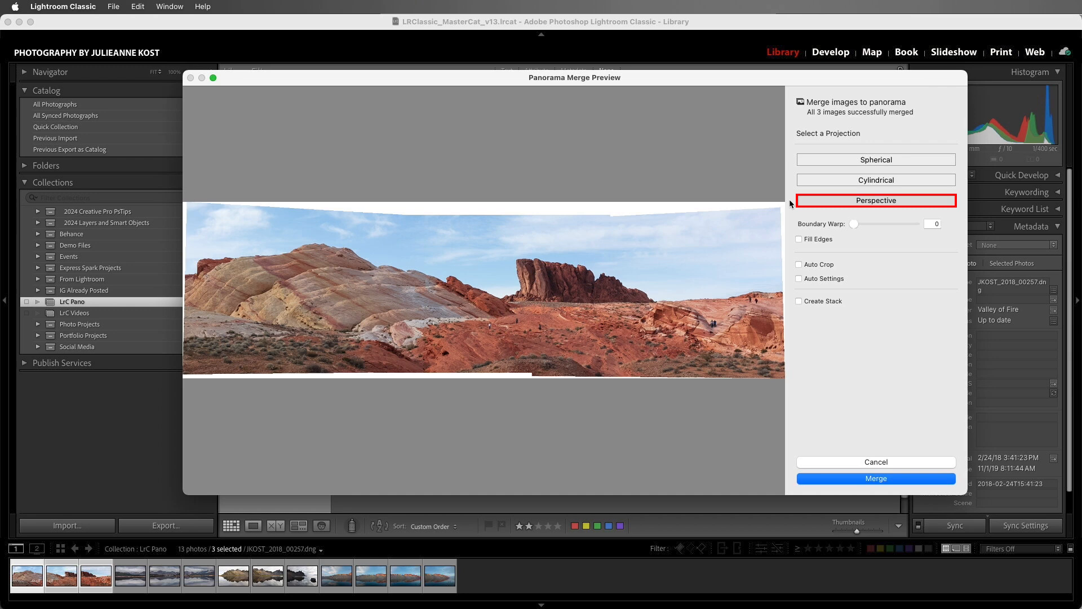
click(875, 200)
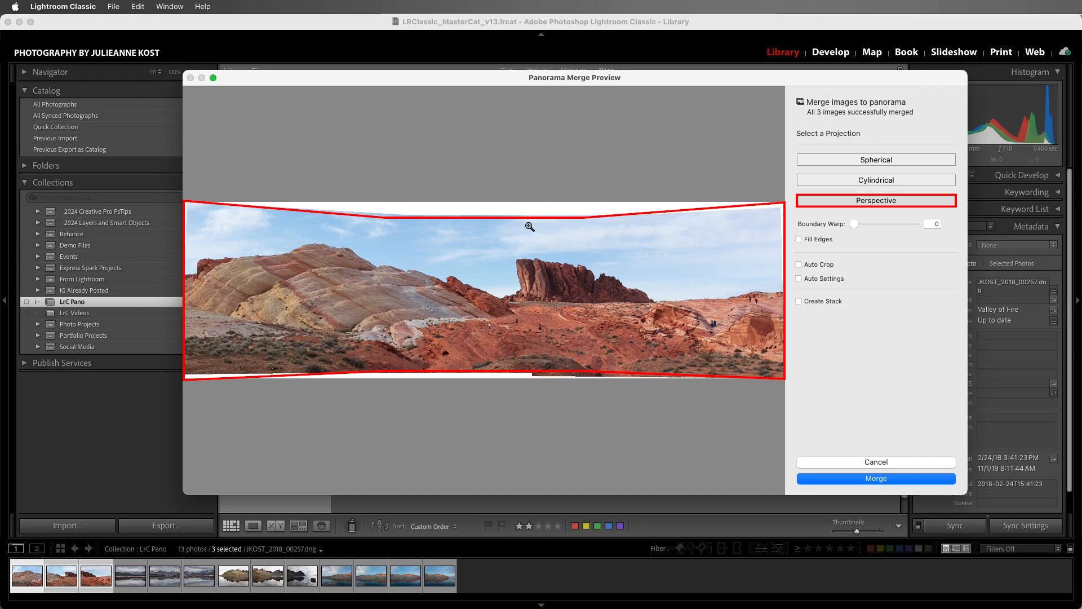
mouse_move(731, 225)
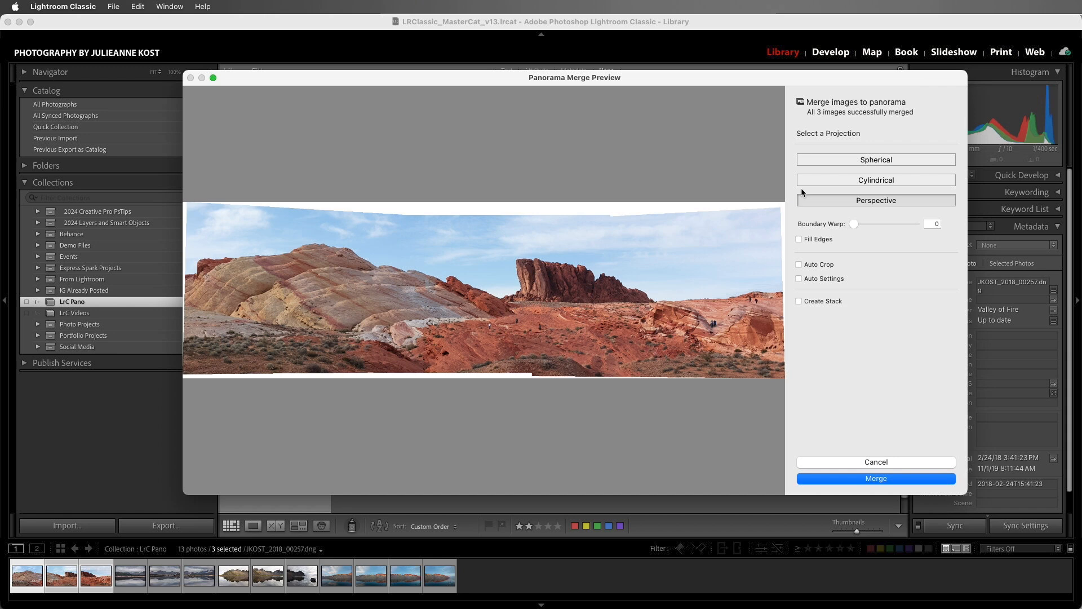
Select Cylindrical projection, push Boundary Warp to 100, then reset it to 0.
click(876, 179)
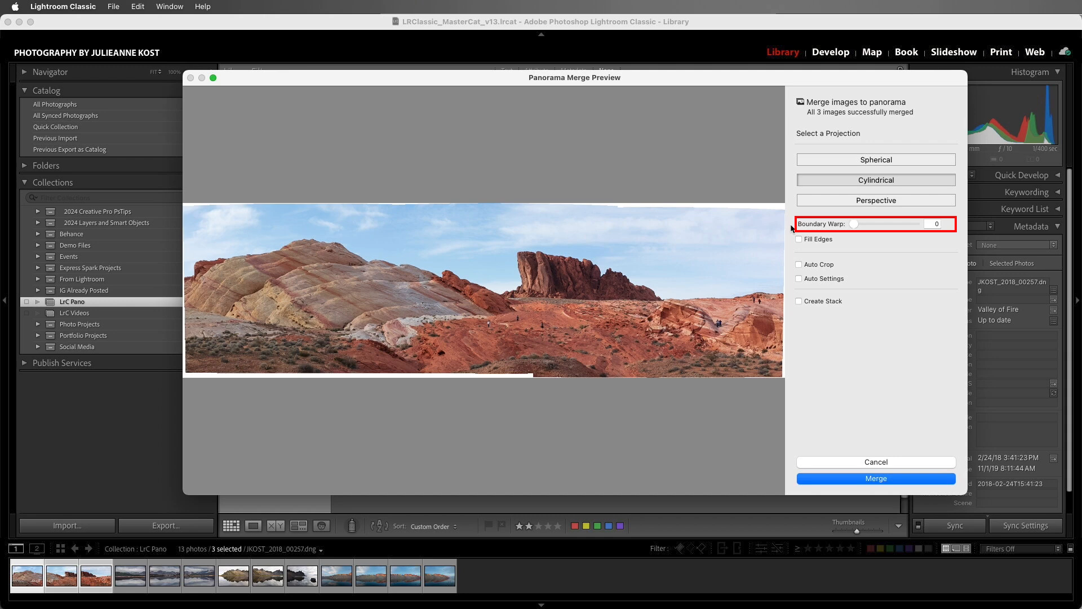
drag(838, 223, 868, 224)
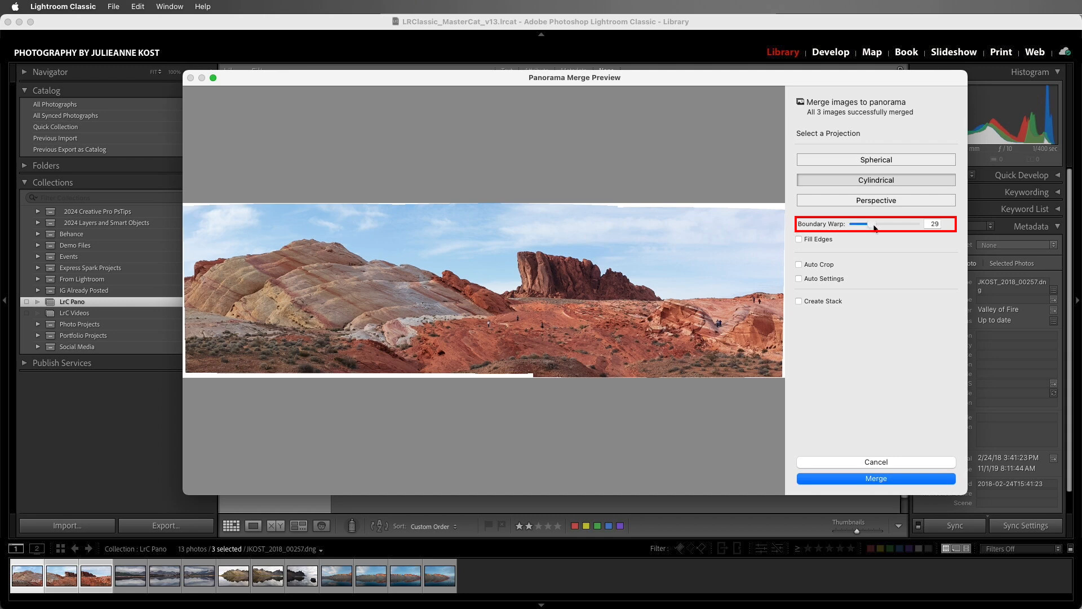
drag(858, 224, 916, 224)
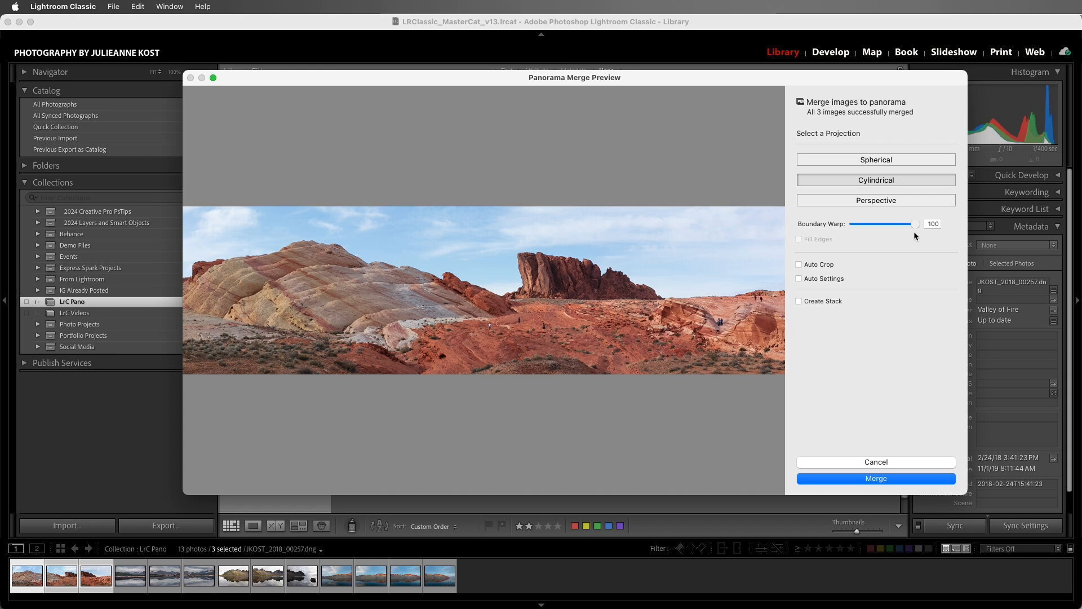
mouse_move(916, 231)
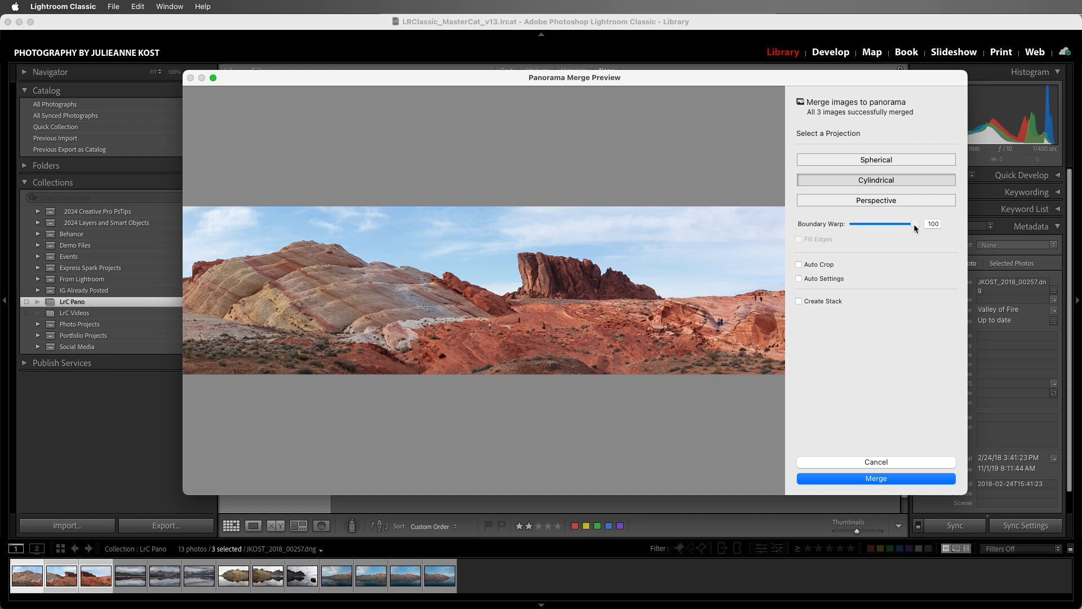
drag(915, 223, 855, 224)
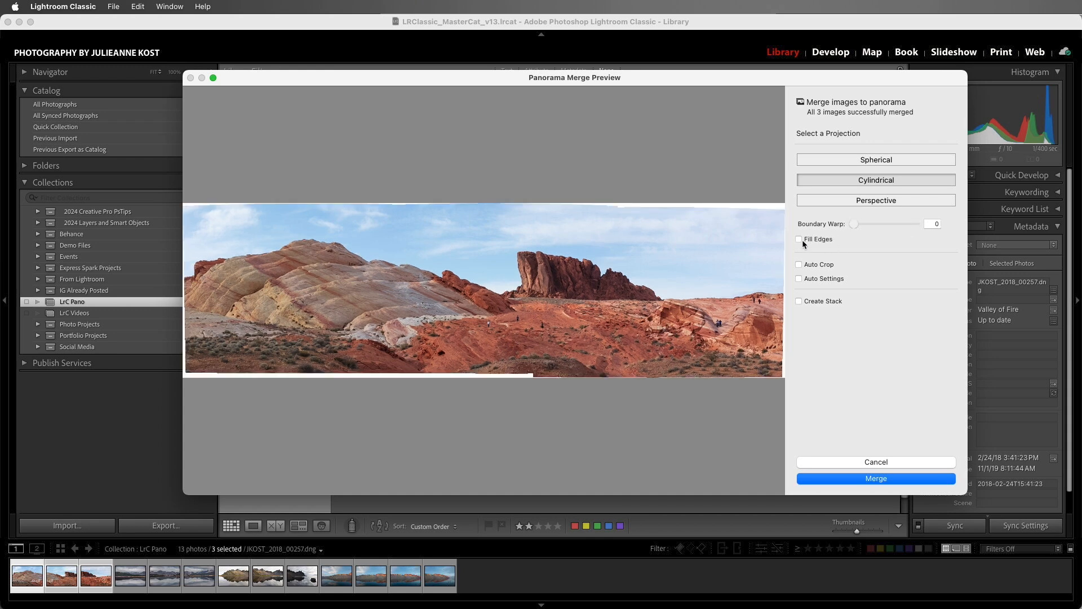
click(800, 239)
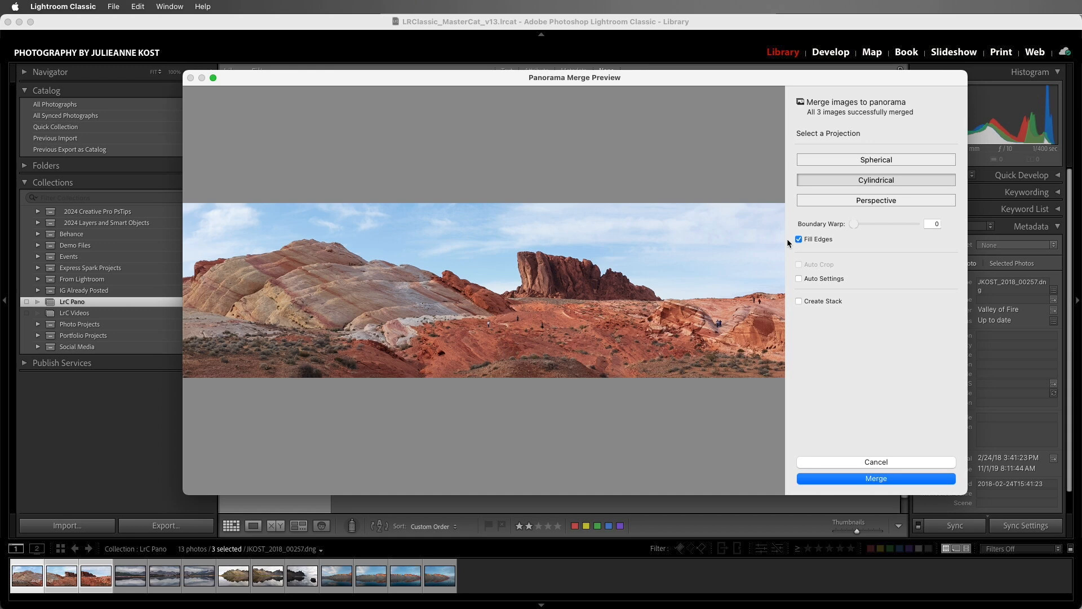
click(799, 239)
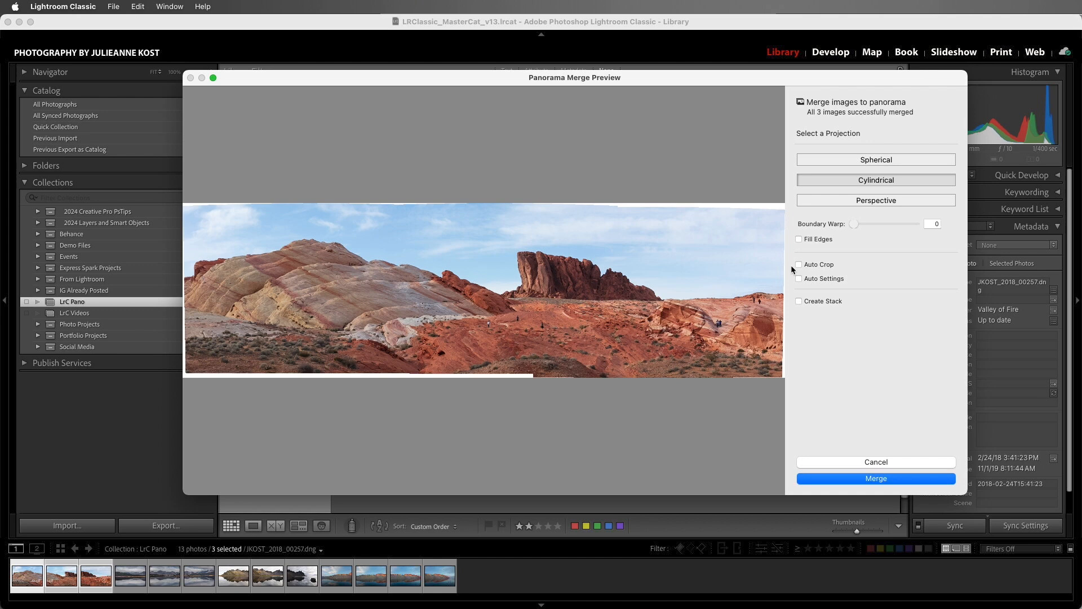
Enable Auto Crop, Auto Settings and Create Stack in the panorama merge options.
click(799, 264)
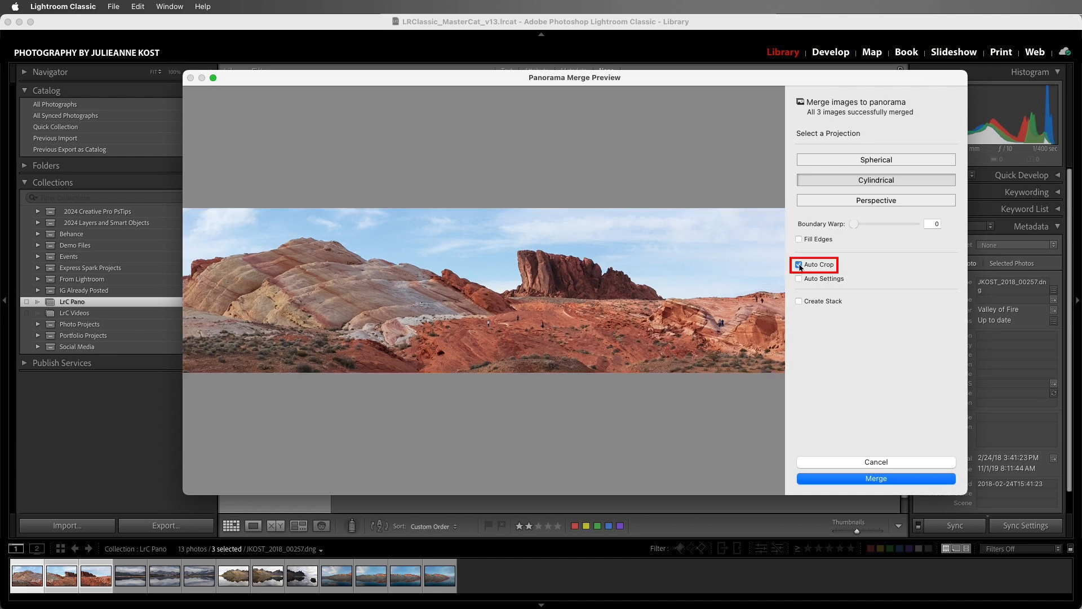
click(800, 265)
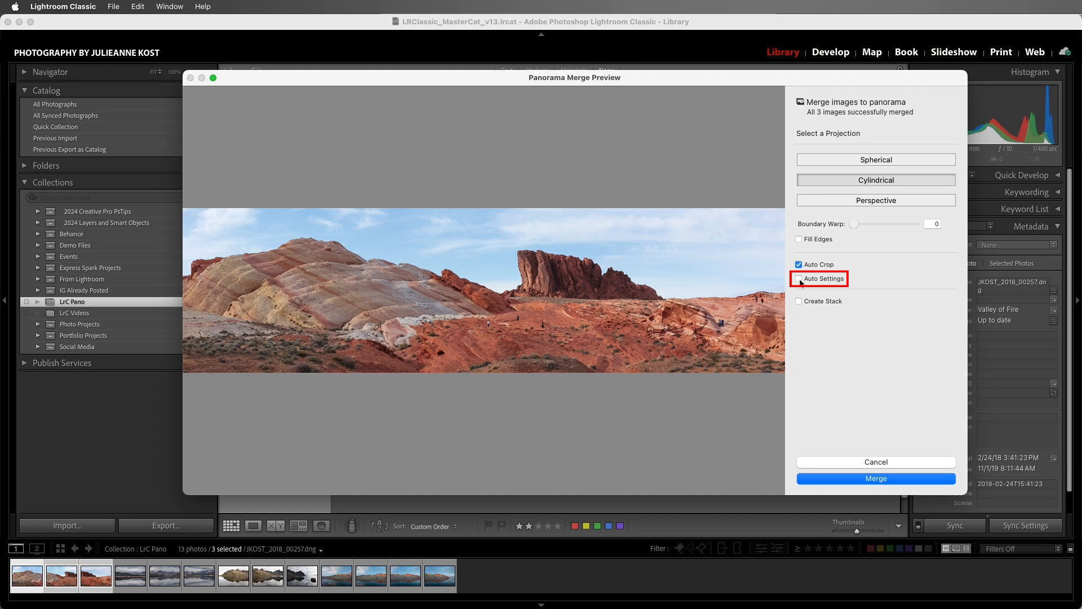
click(799, 283)
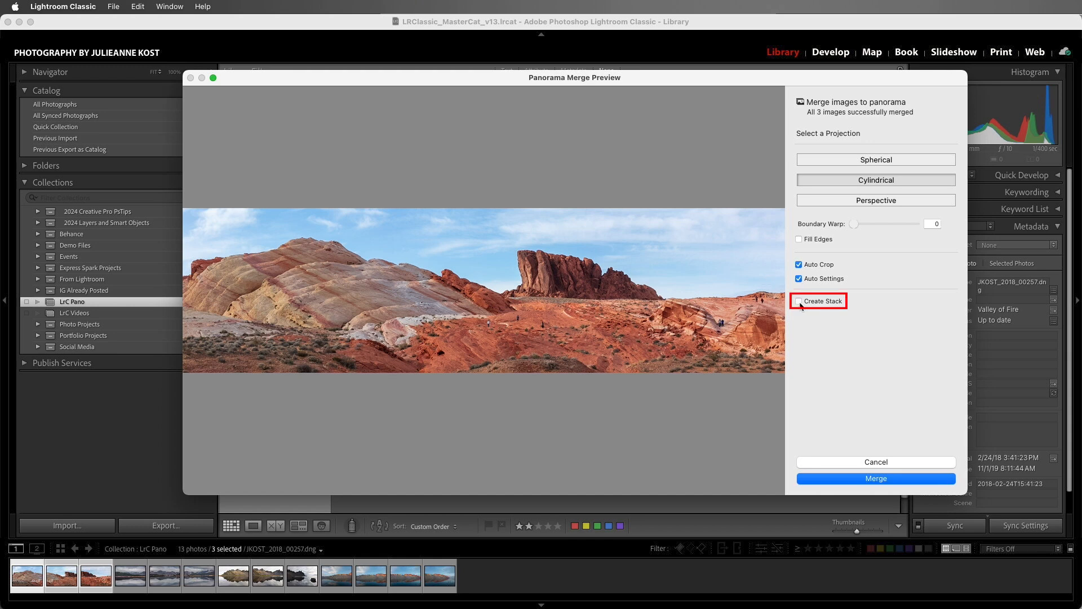
click(799, 301)
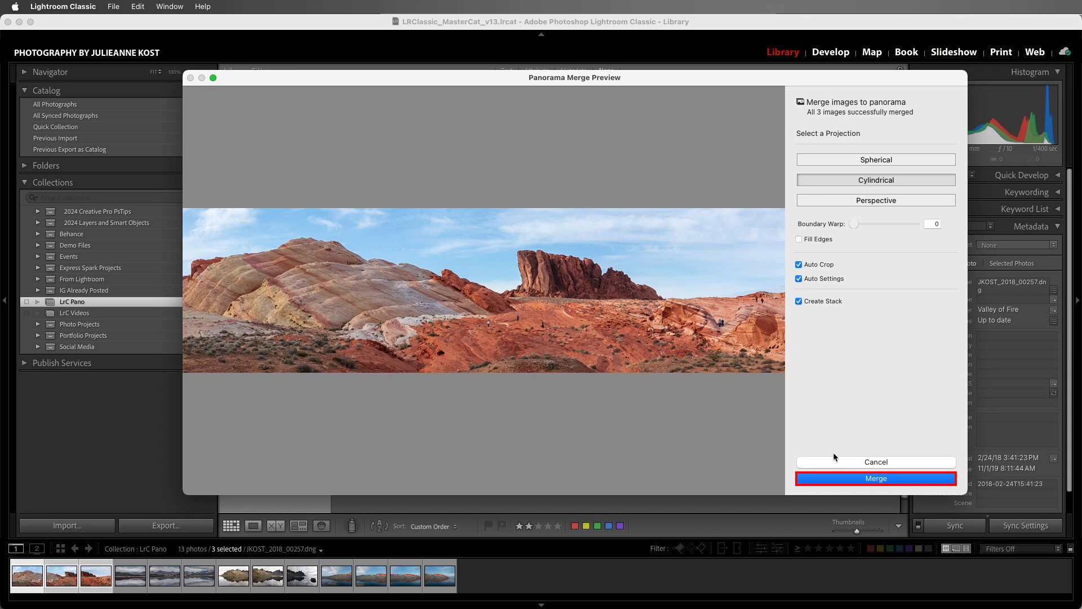
Merge the panorama into a DNG stacked with its three source photos.
click(876, 479)
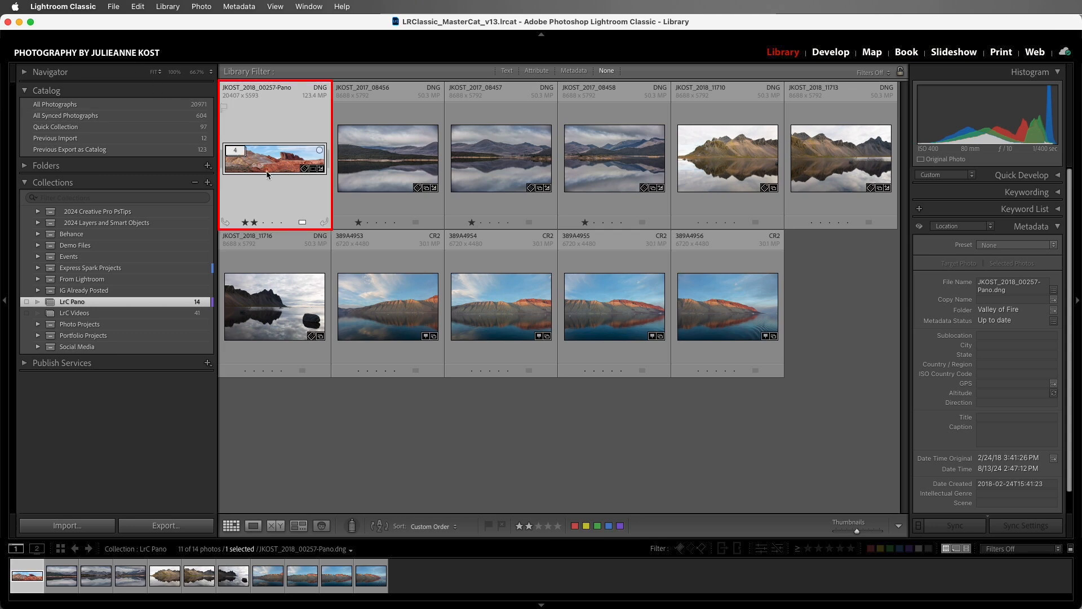
Expand the panorama stack, then open the merged DNG in Develop.
click(275, 159)
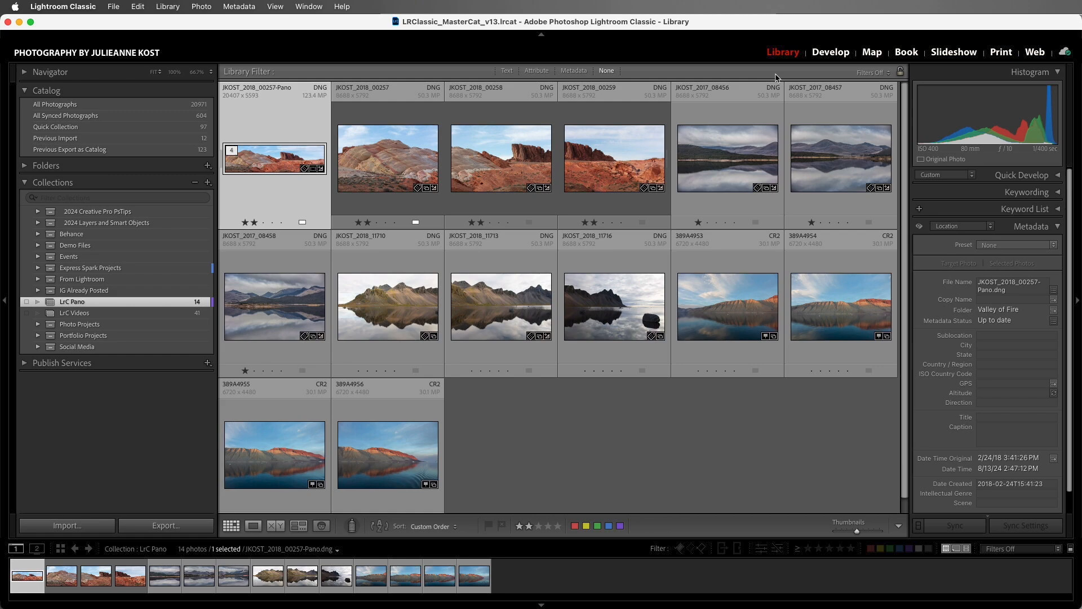
click(831, 52)
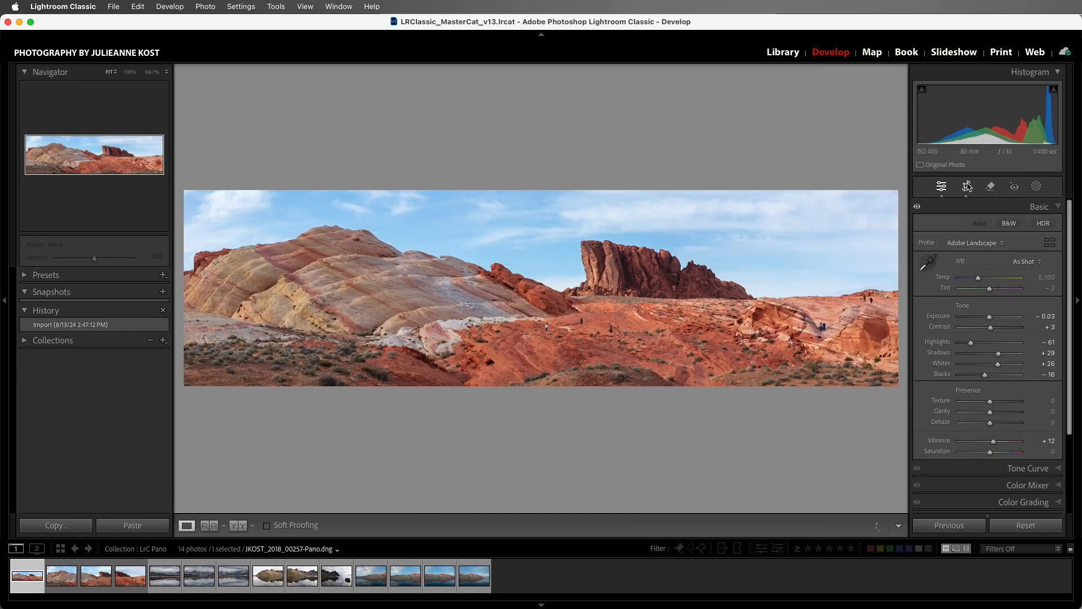
Crop the panorama, set Highlights to -95 and Shadows to +90, and adjust Exposure.
click(968, 187)
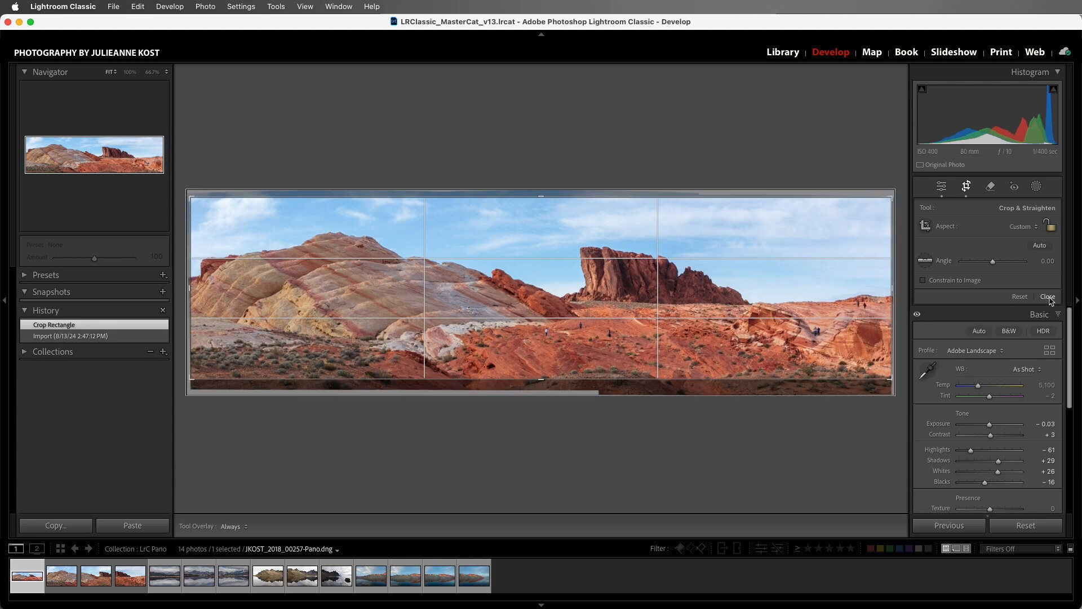
click(1048, 296)
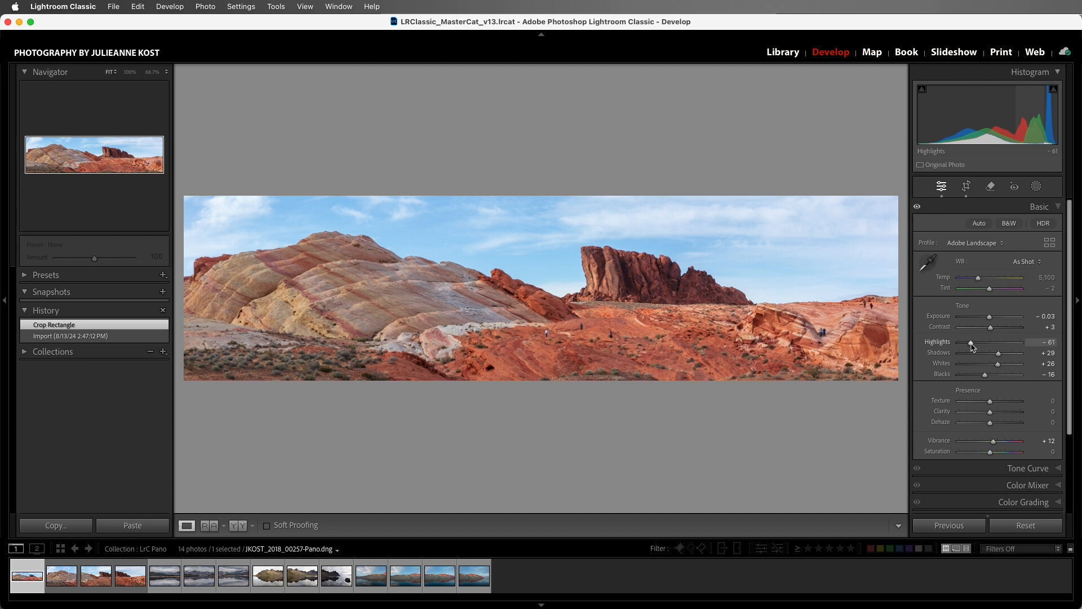
drag(974, 342, 952, 342)
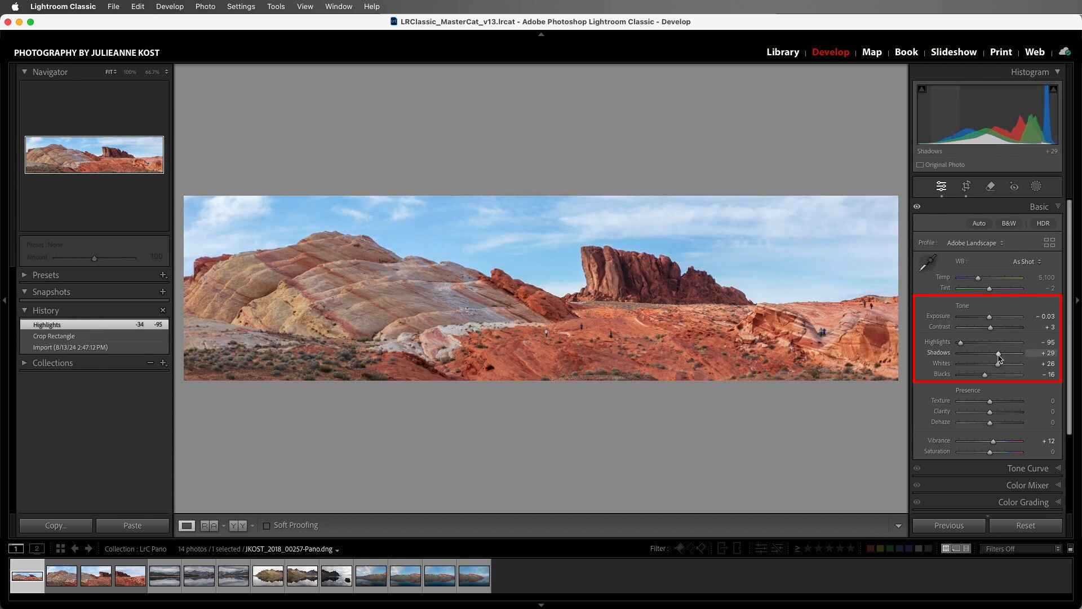
drag(1001, 352, 1026, 352)
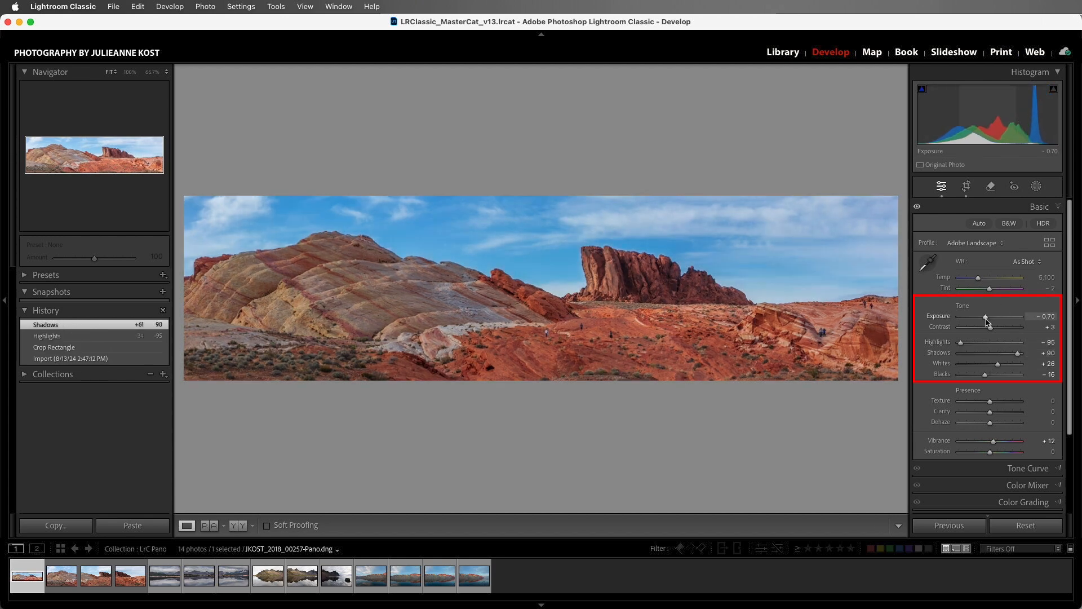
click(782, 52)
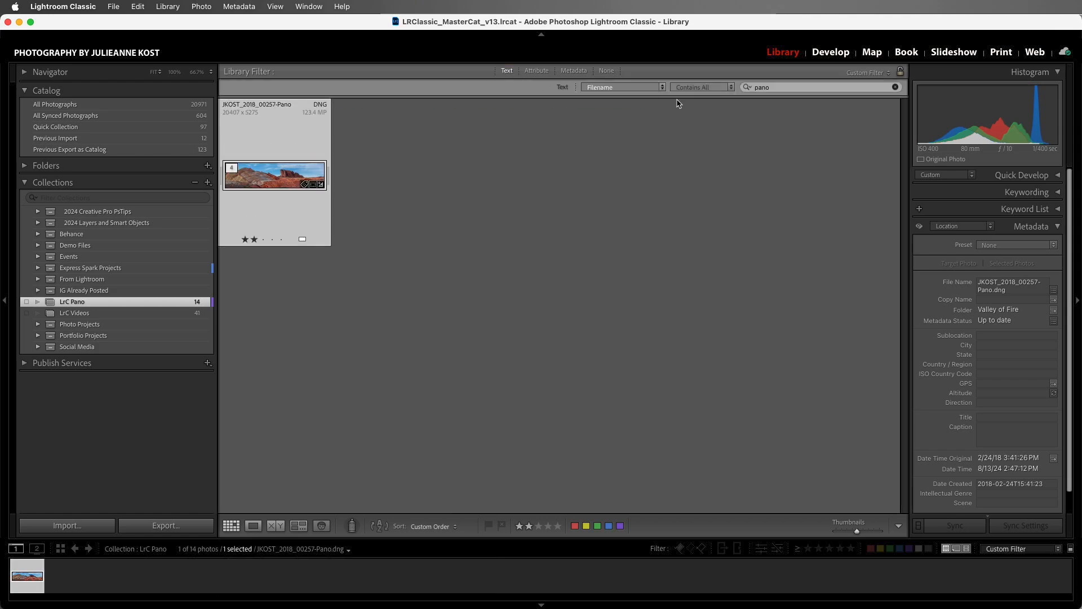
Use the Library Filter bar's Text filter to find filenames containing 'pano'.
click(820, 87)
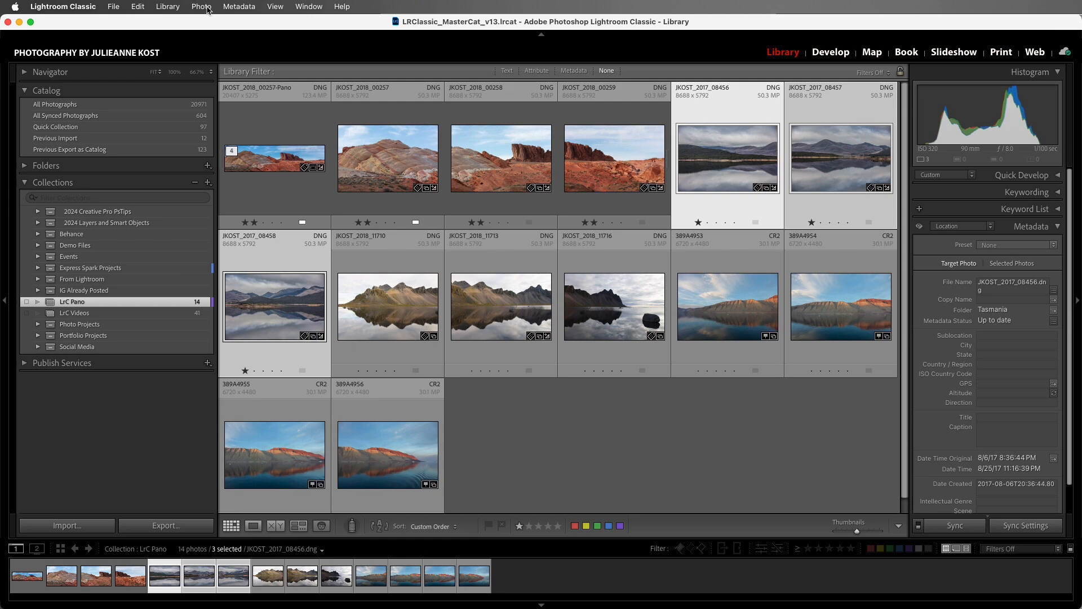
Group the lake reflection shots into two three-photo stacks and one four-photo stack.
click(201, 6)
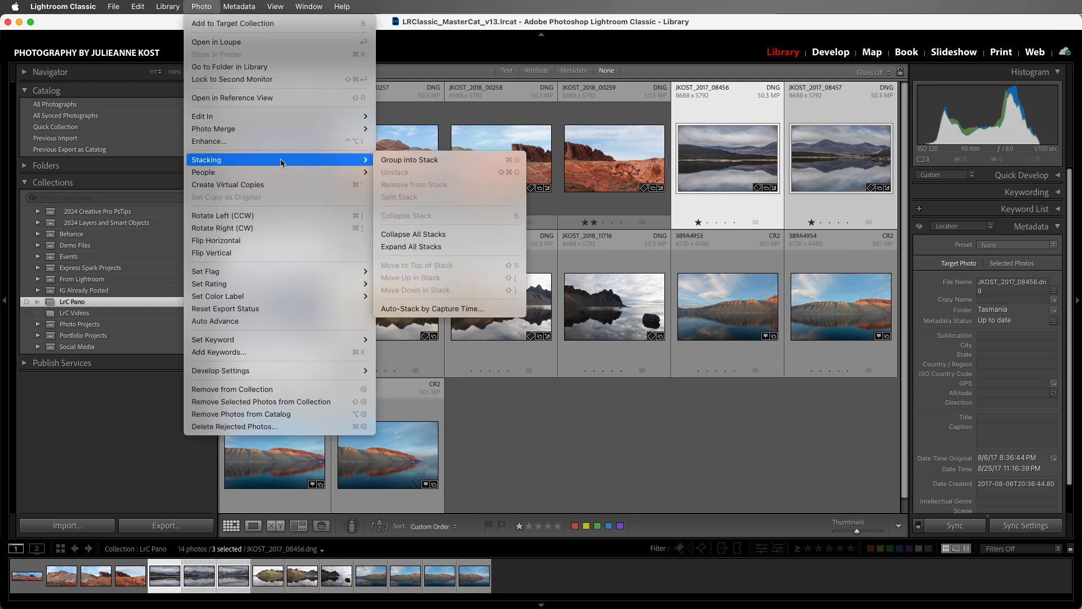
mouse_move(462, 160)
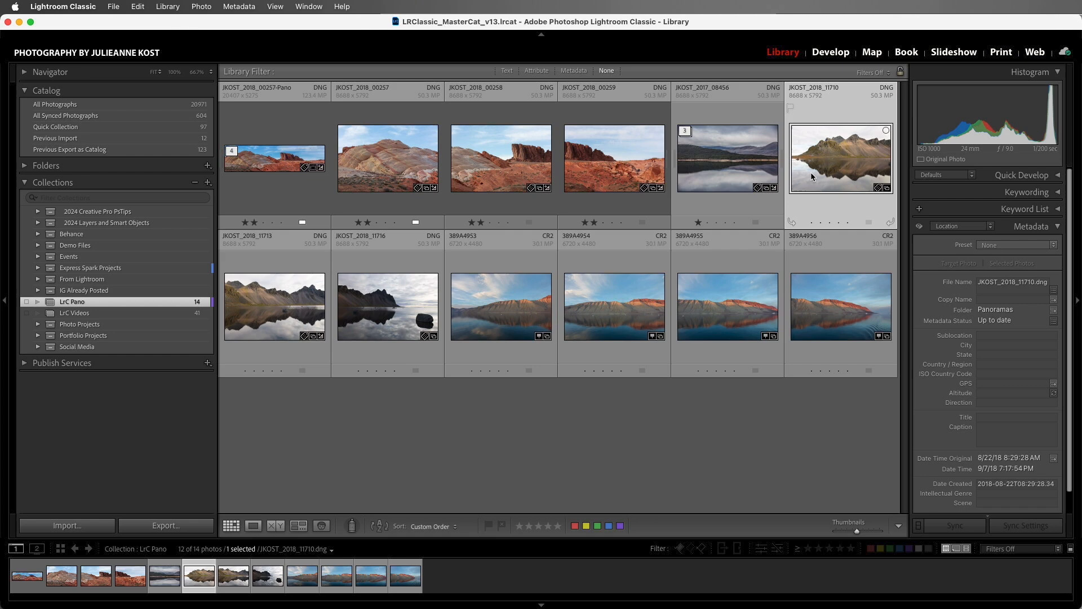
click(387, 307)
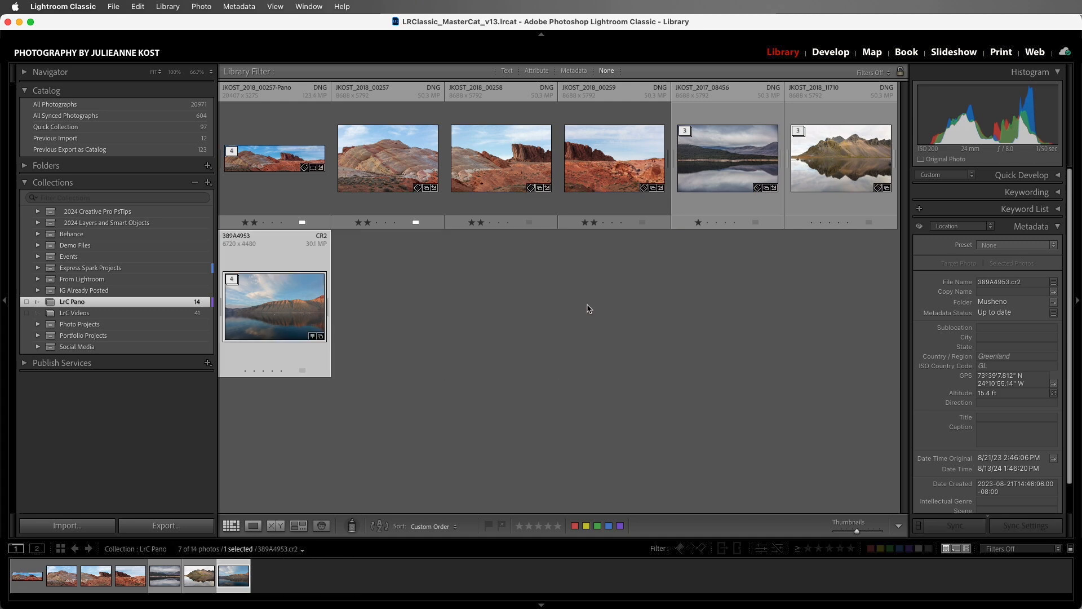
click(727, 158)
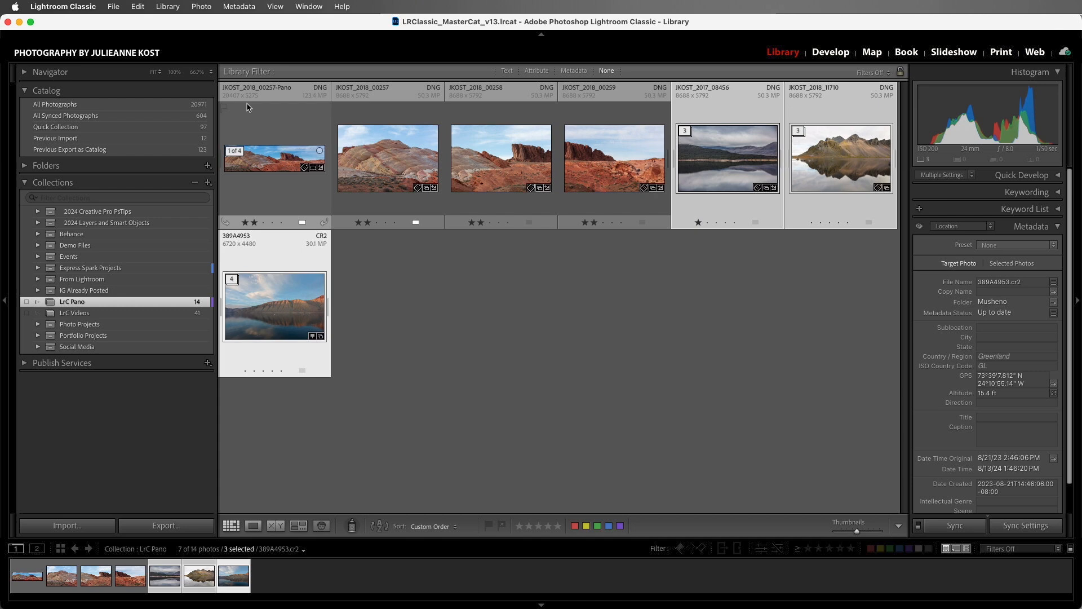
Batch-merge the three selected landscape stacks into panoramas via Photo Merge > Panorama.
click(201, 6)
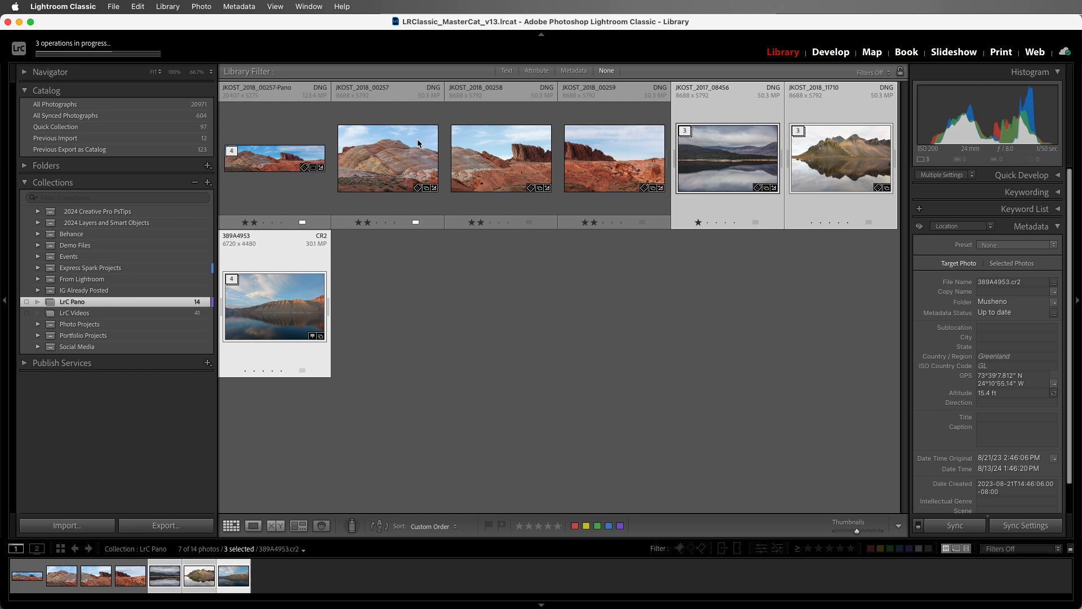
mouse_move(289, 168)
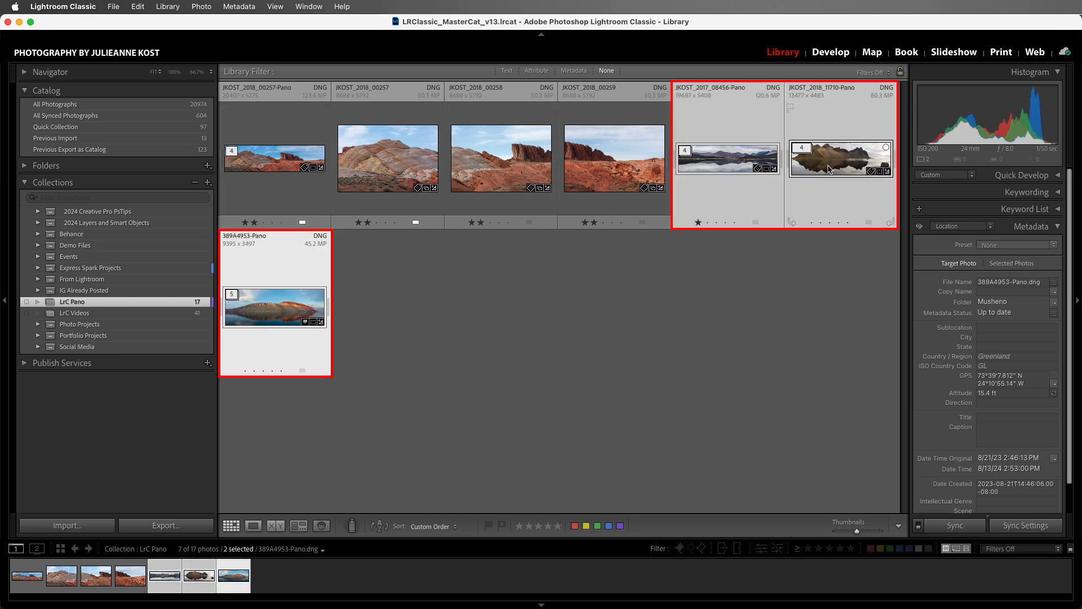
Display the three merged reflection-landscape panoramas in Survey view.
click(297, 526)
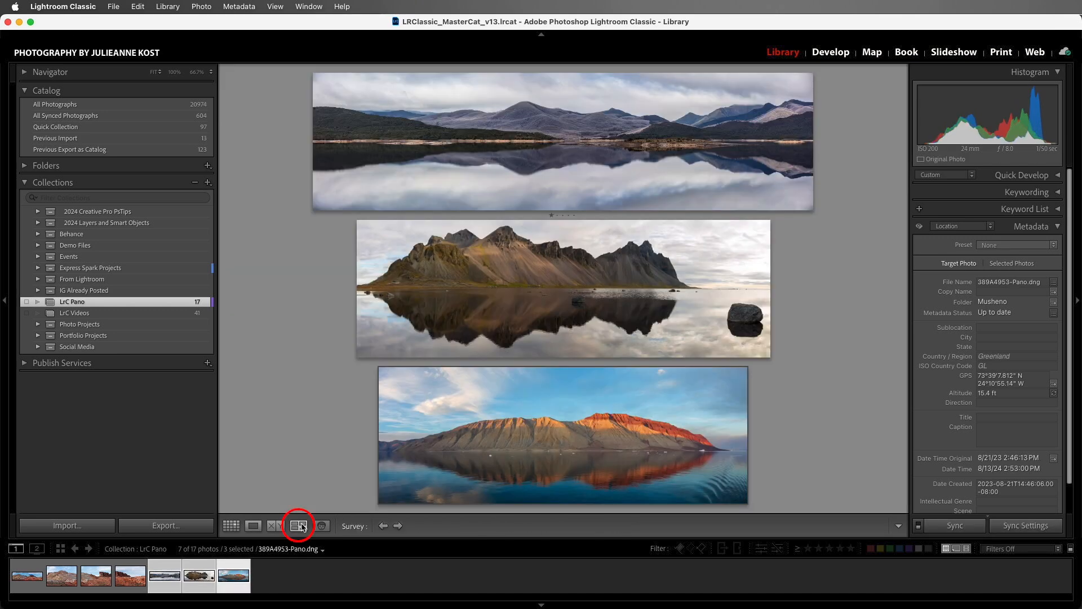
click(298, 526)
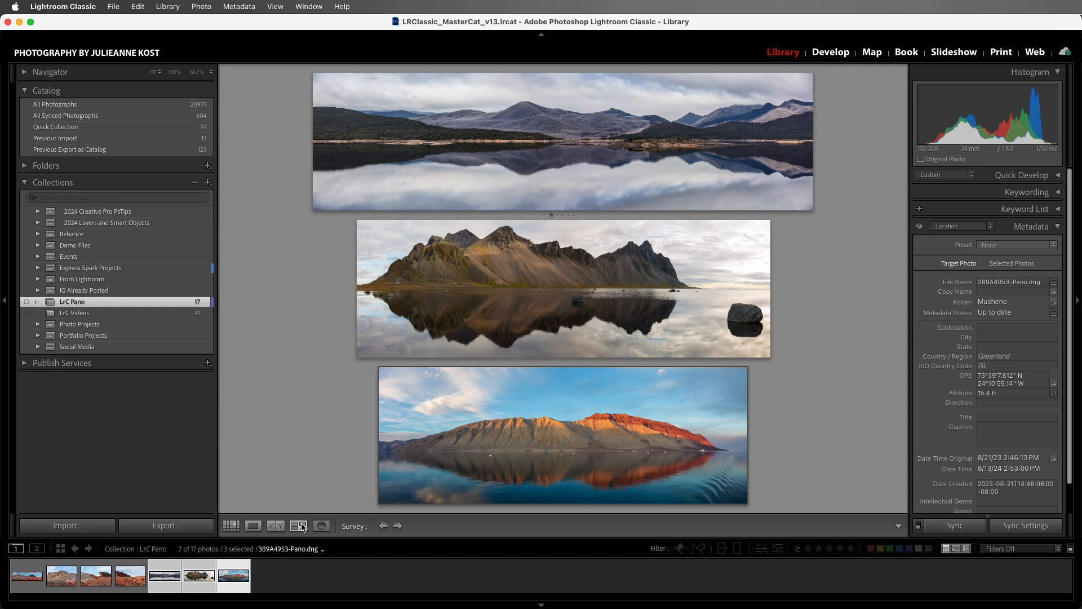